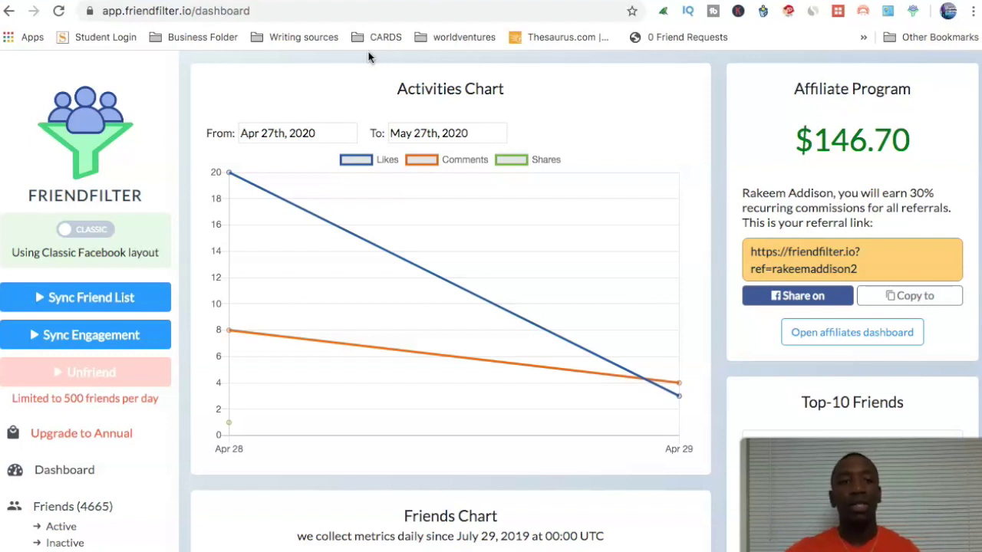
mouse_move(397, 104)
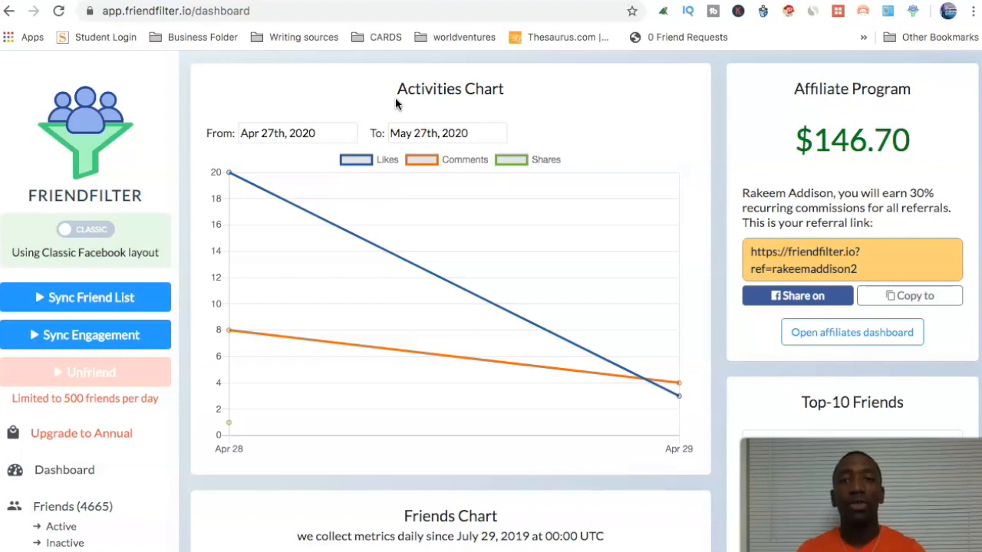
Scroll Settings down to the Engagement Sync parameters (10 days back, 500 activities, 200 shares).
scroll(down, 3)
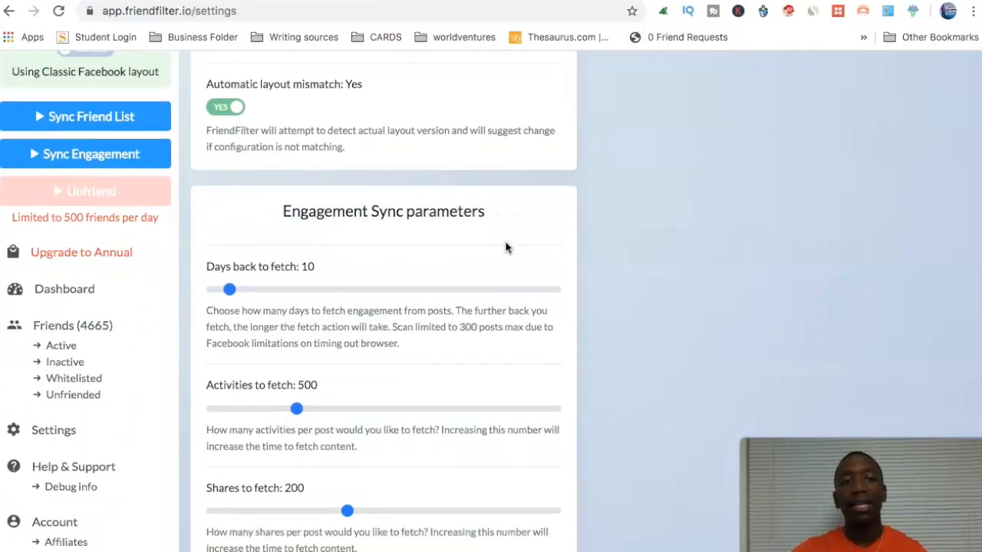
Raise 'Days back to fetch' from 10 to 90 on the engagement sync slider.
scroll(down, 3)
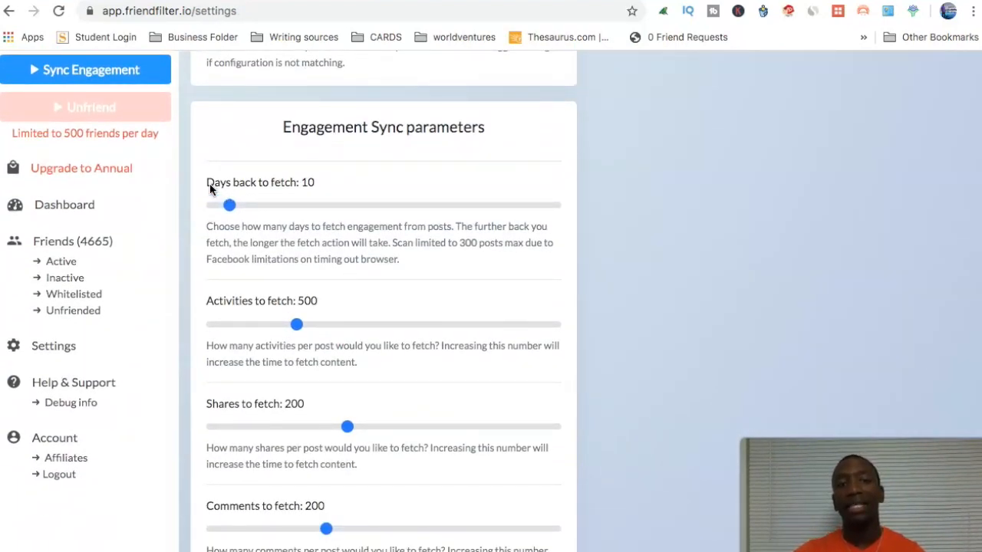
triple_click(260, 182)
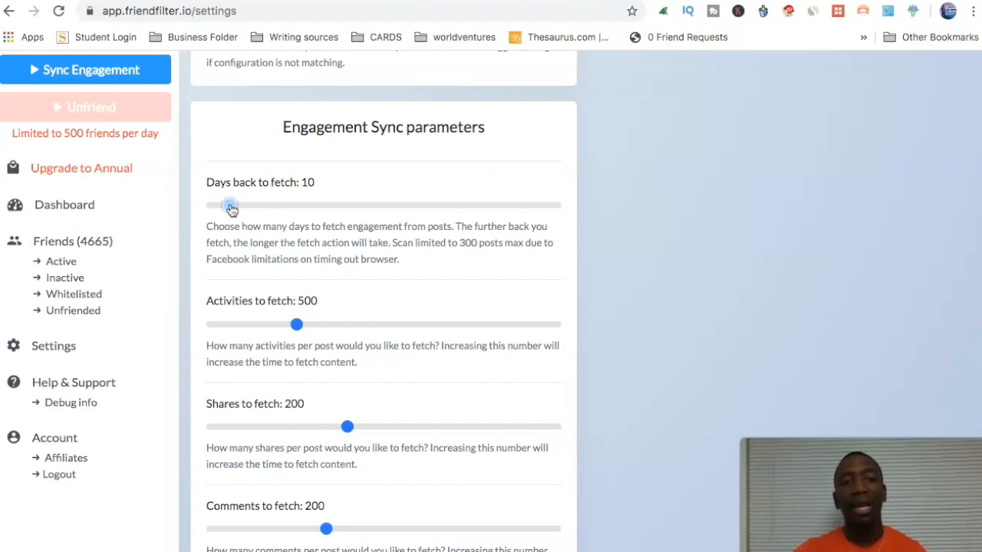
drag(230, 205, 360, 206)
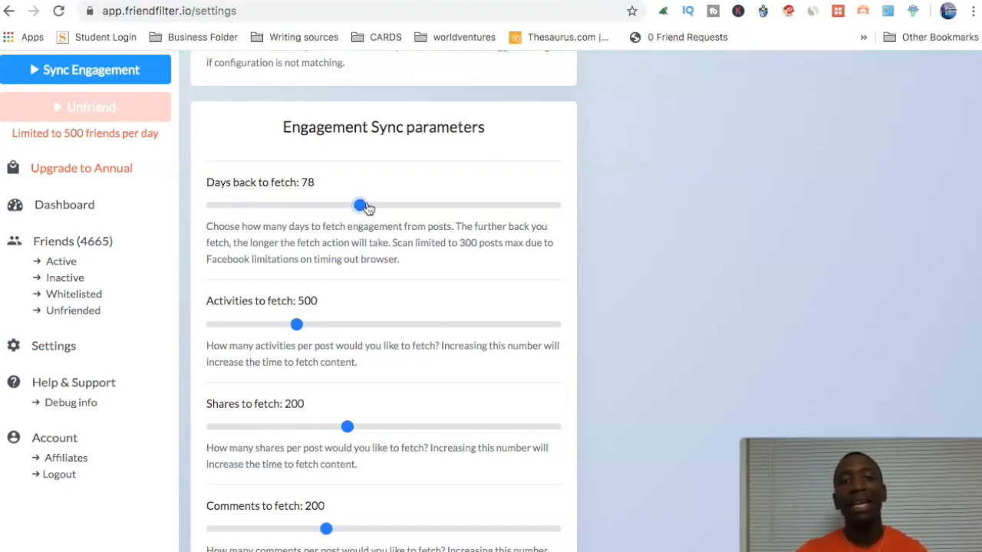
drag(360, 206, 387, 206)
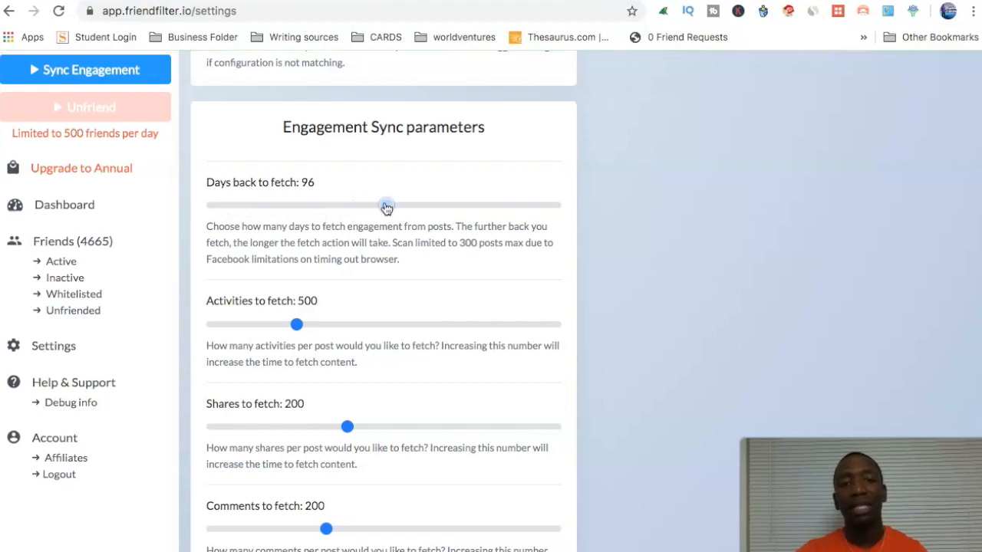
drag(387, 205, 381, 205)
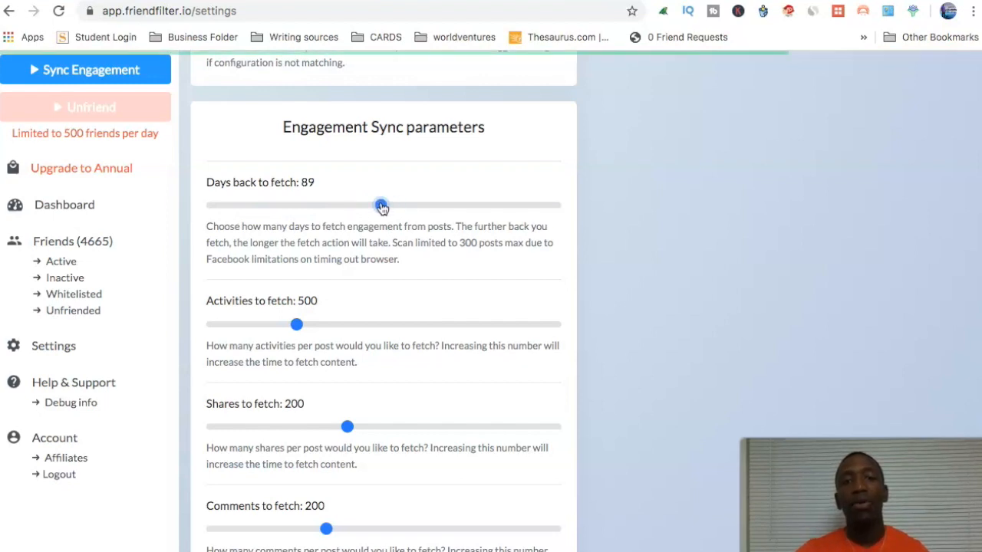
drag(381, 205, 385, 205)
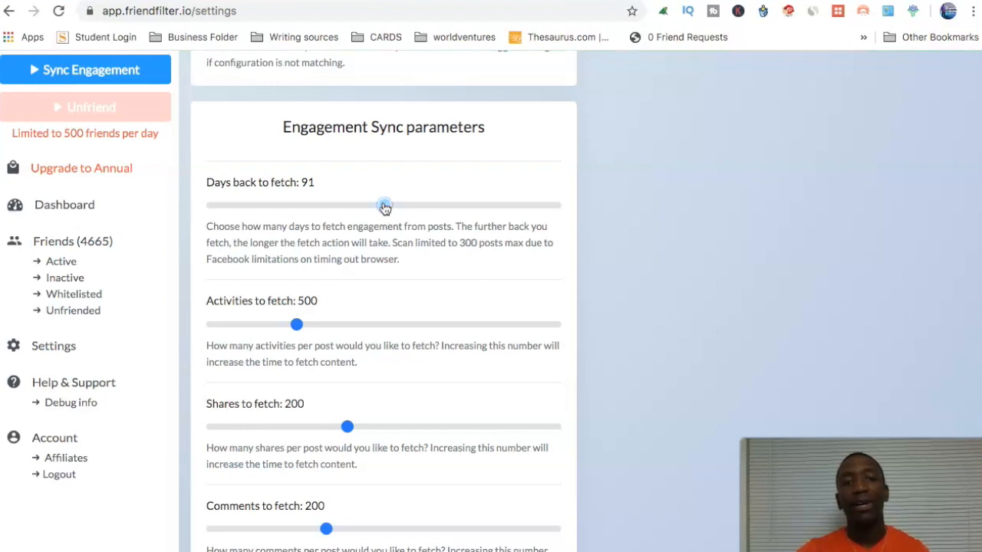
drag(385, 205, 382, 206)
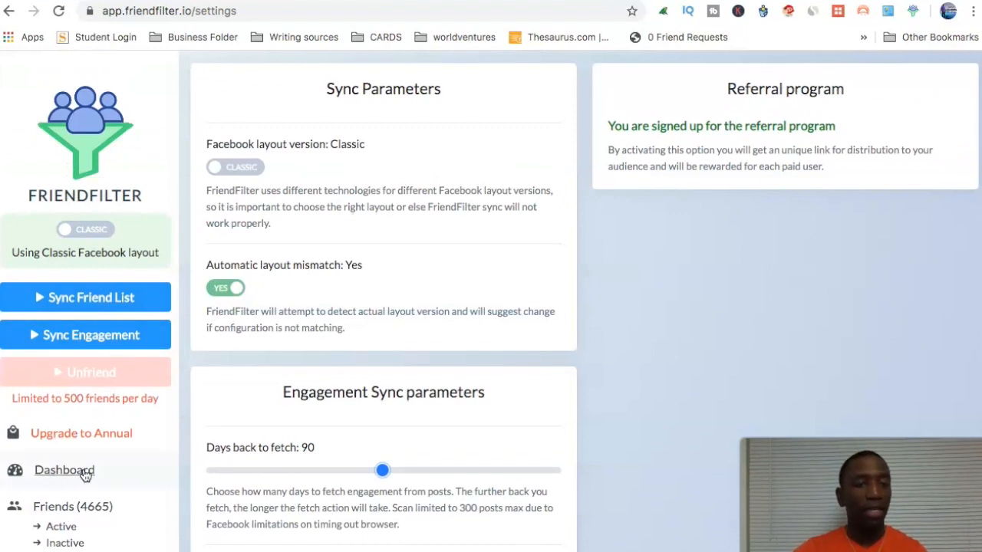
Return to the Dashboard and sync the friend list, bringing the count to 4666.
click(68, 469)
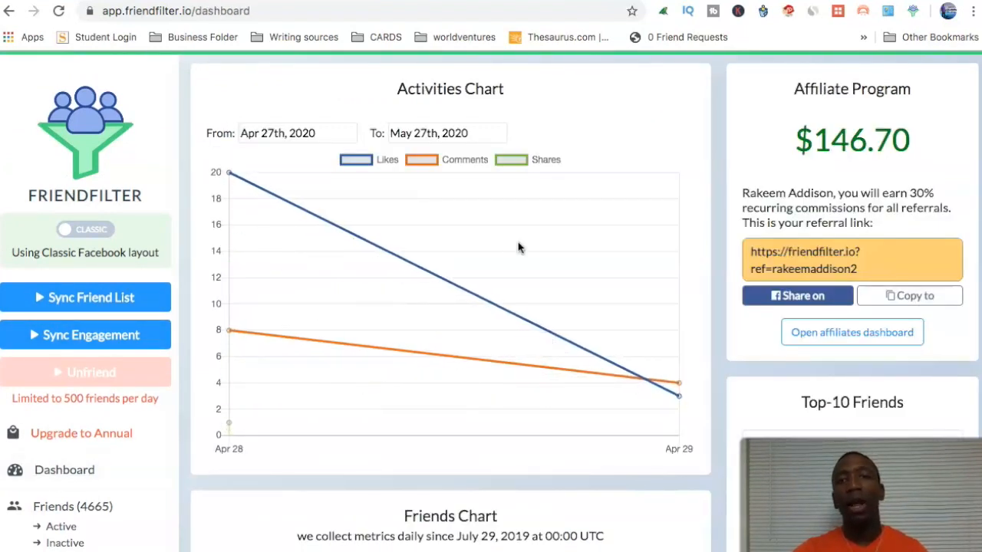
mouse_move(485, 230)
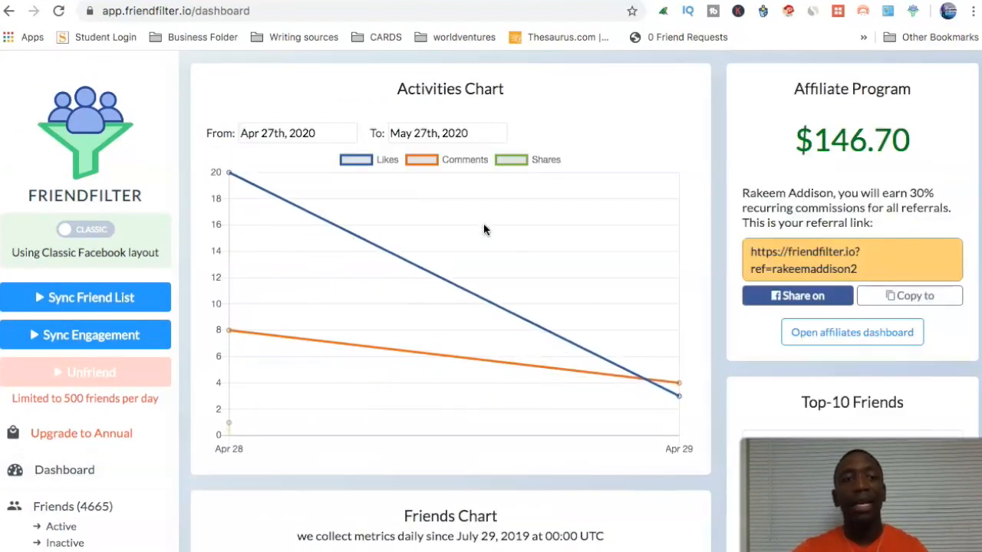
mouse_move(227, 234)
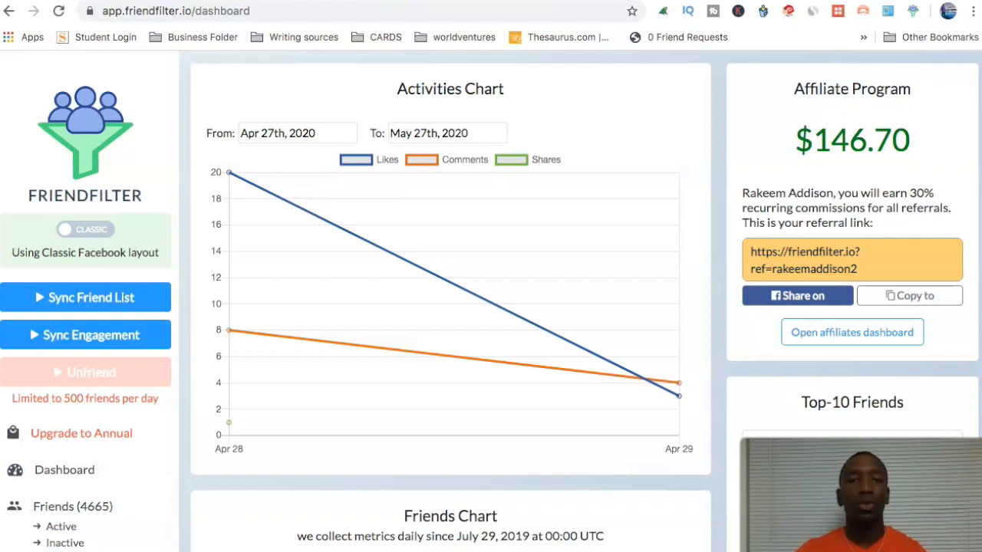
mouse_move(80, 299)
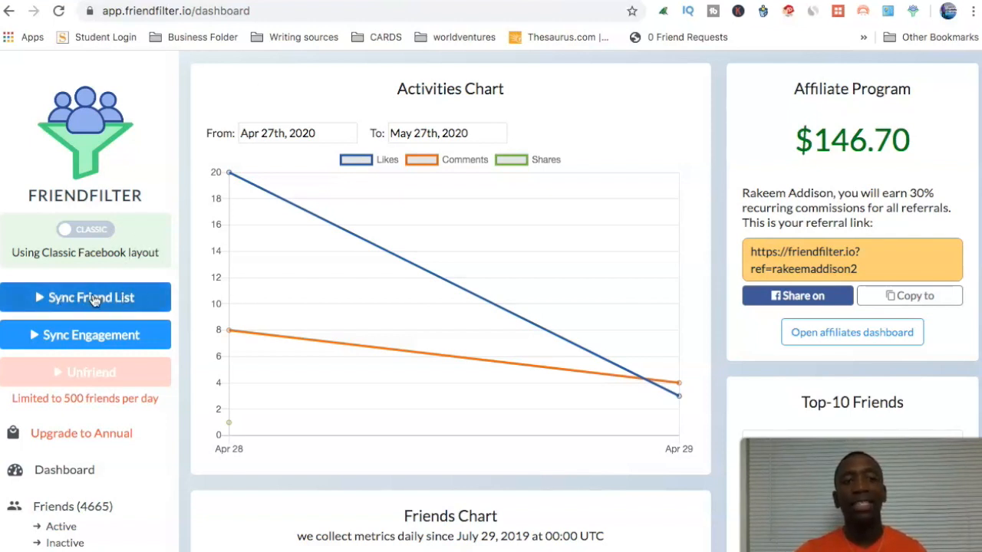
click(86, 297)
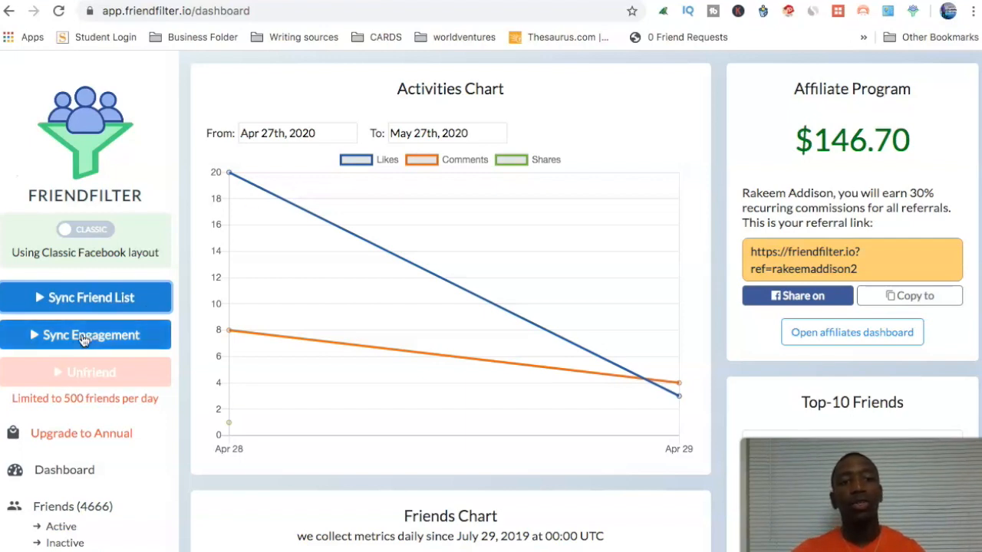
mouse_move(150, 476)
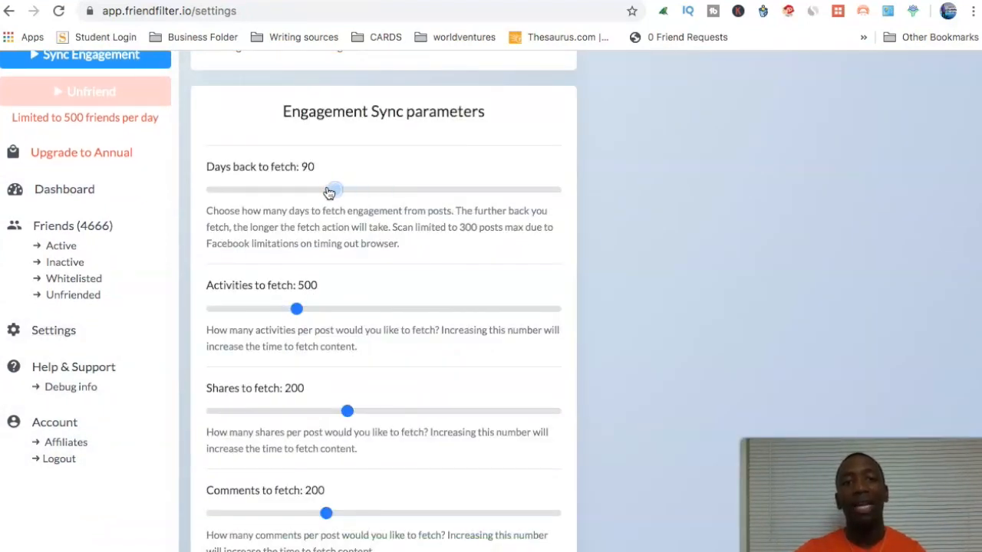
Lower 'Days back to fetch' to 7 and start the engagement sync.
drag(335, 190, 239, 190)
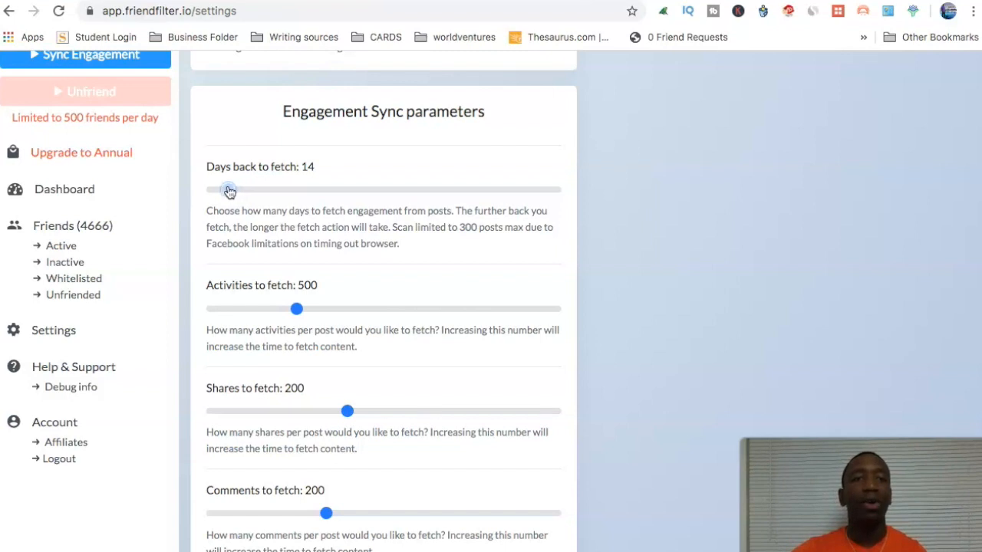
drag(230, 190, 218, 191)
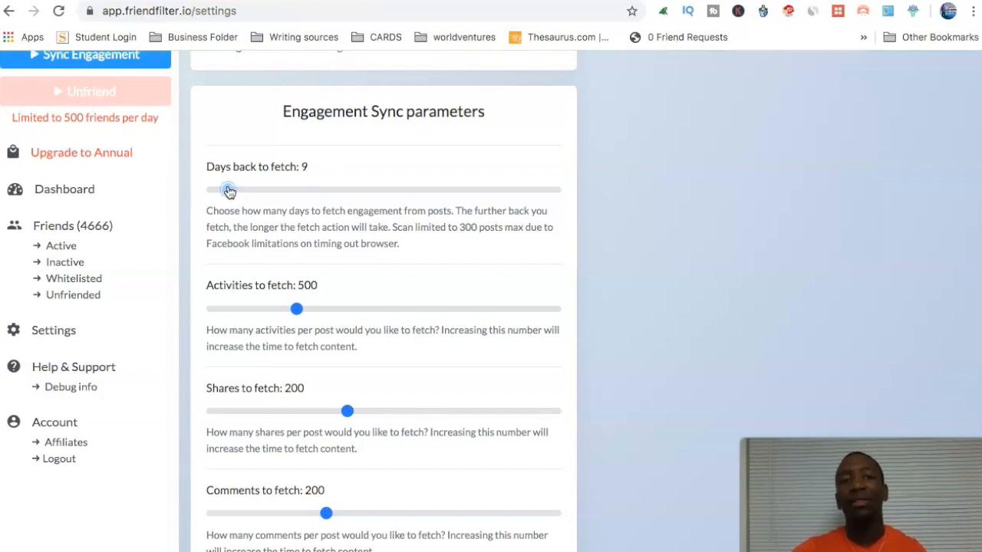
drag(230, 191, 224, 191)
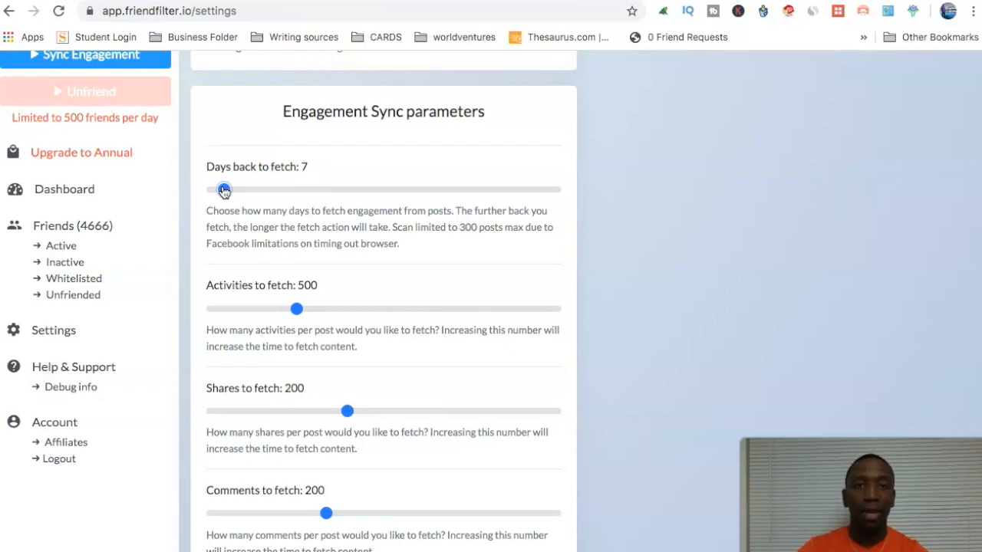
mouse_move(408, 172)
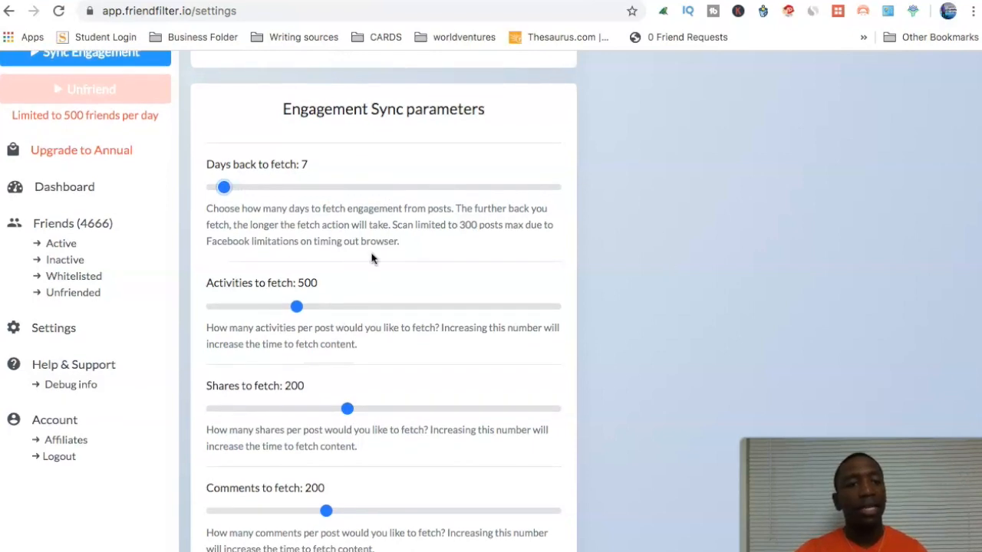
click(65, 187)
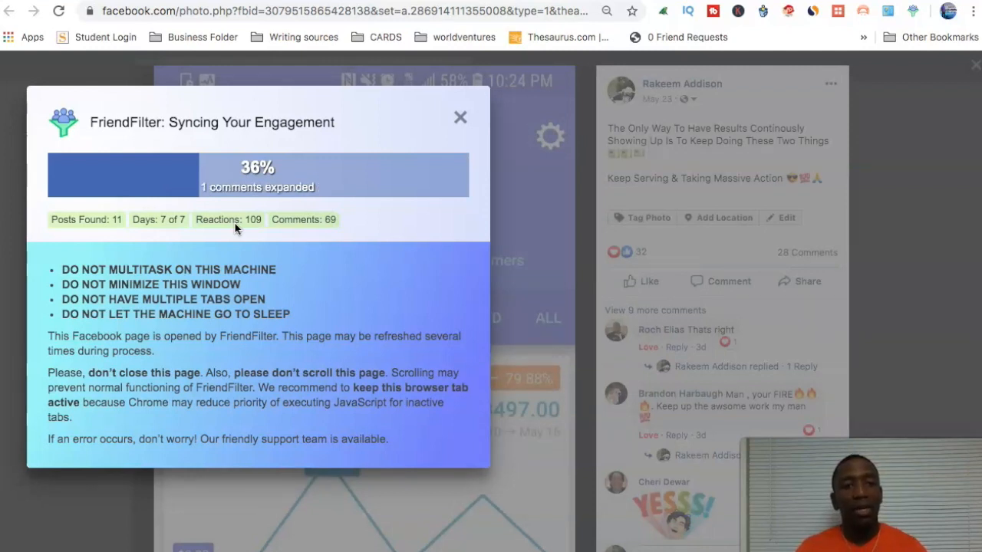
mouse_move(227, 255)
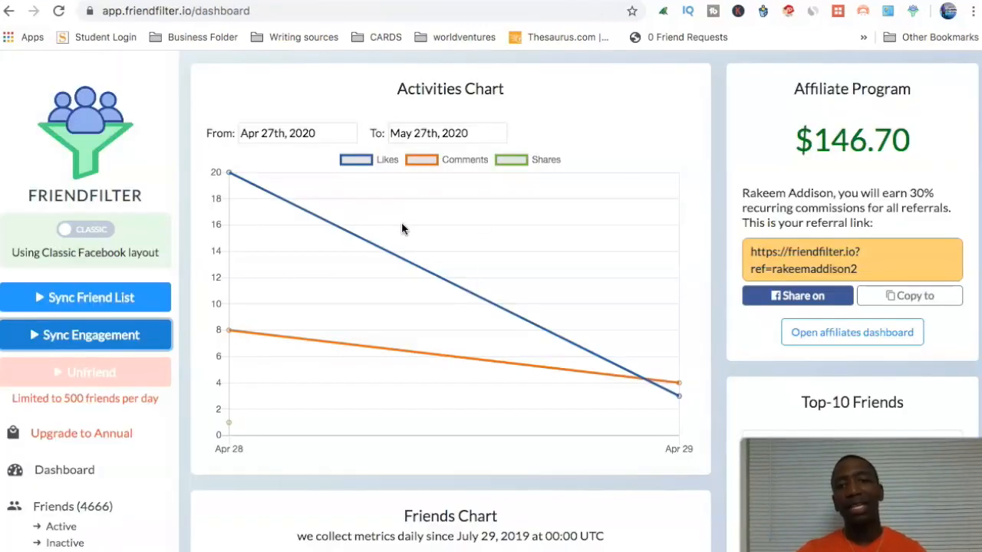
mouse_move(366, 253)
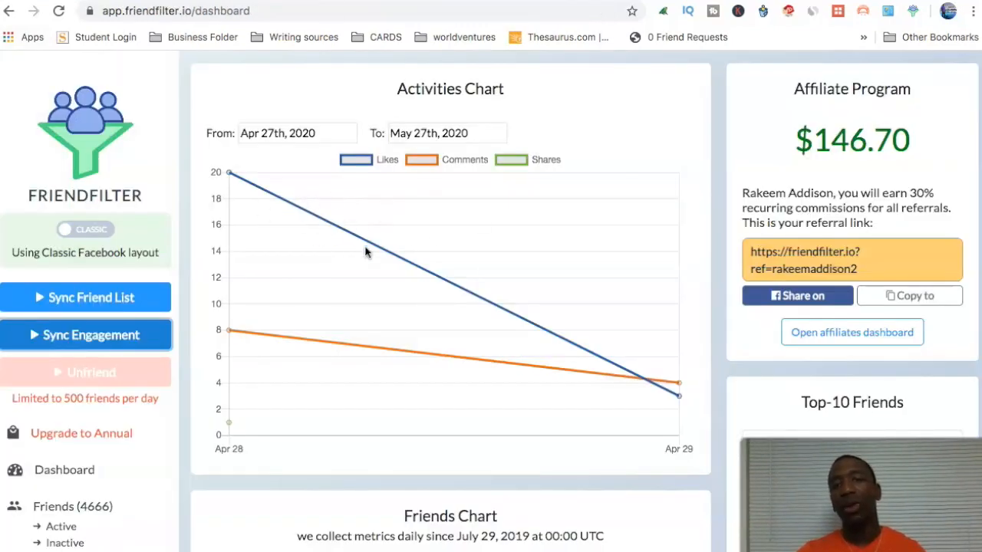
mouse_move(441, 267)
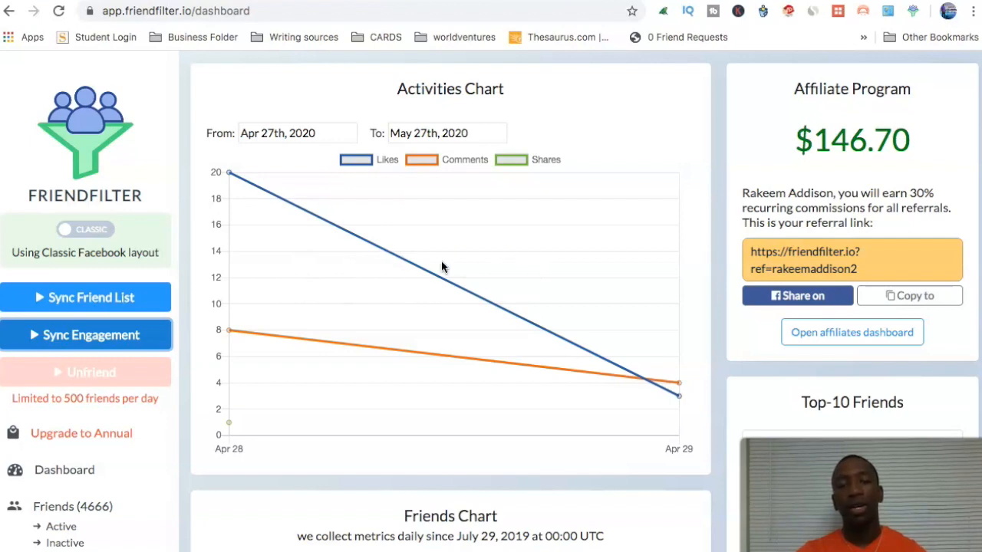
mouse_move(543, 290)
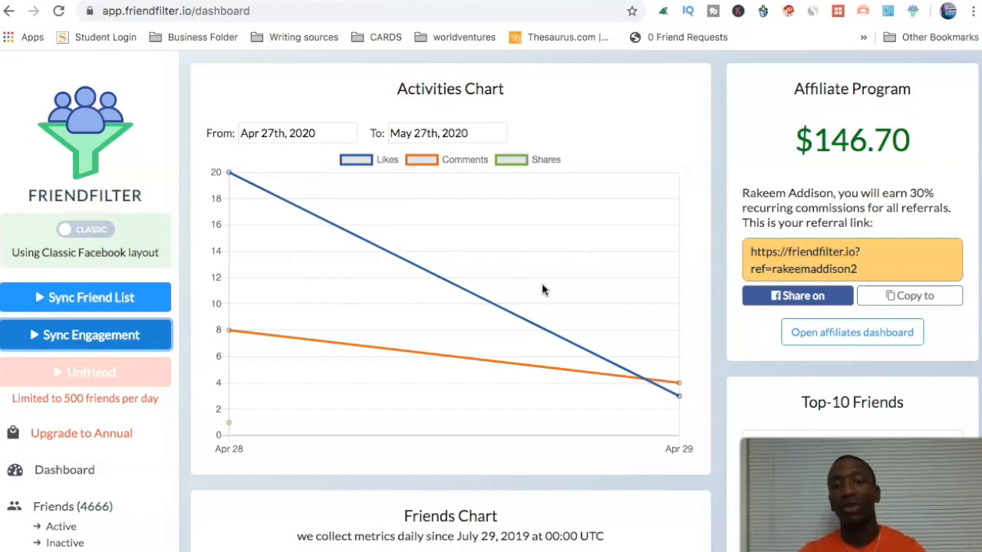
scroll(down, 3)
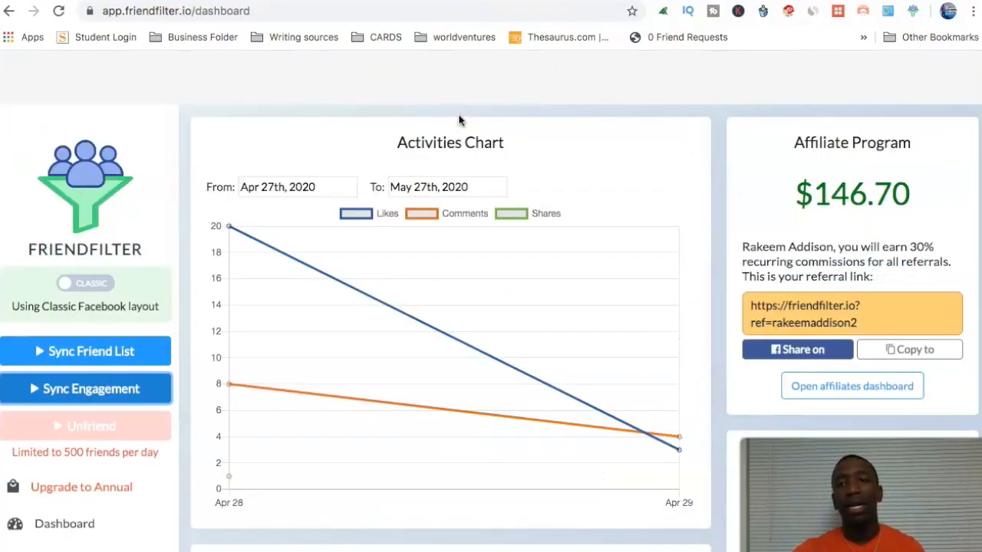
scroll(down, 3)
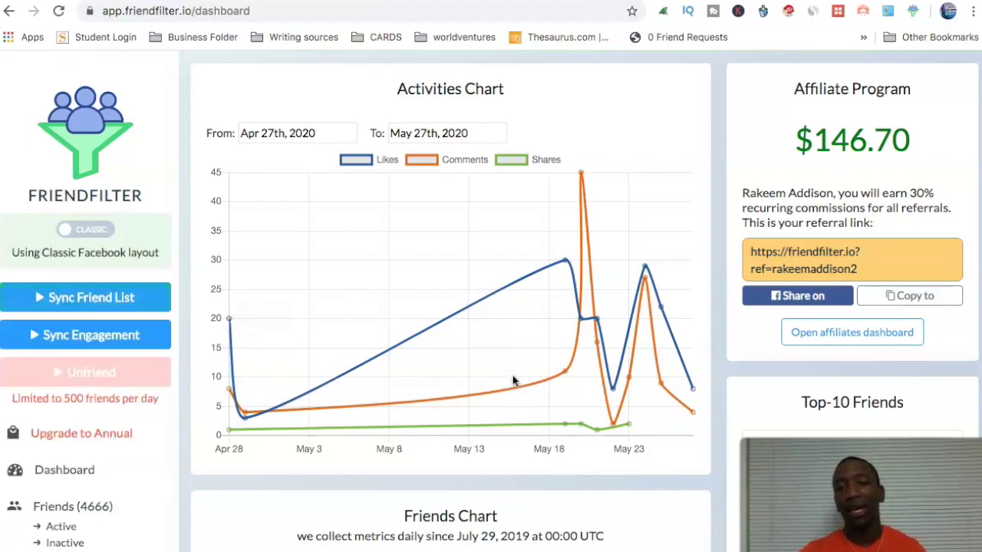
scroll(down, 3)
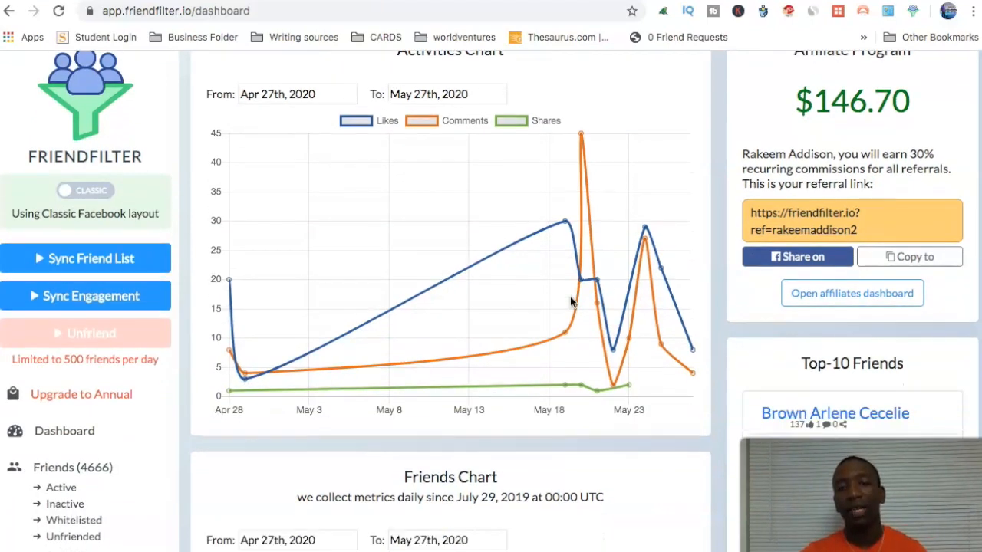
scroll(down, 3)
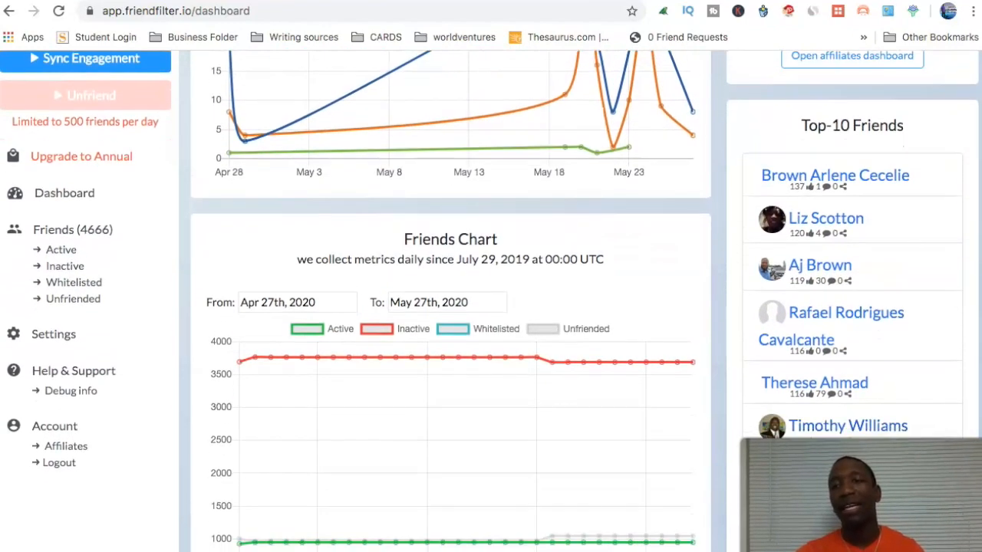
mouse_move(831, 144)
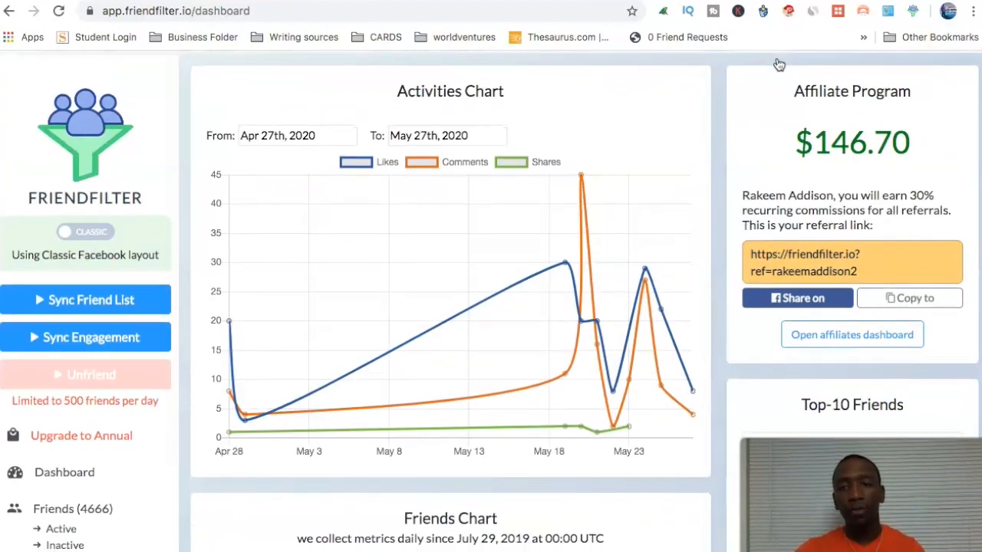
Scroll through the dashboard charts, then go to Friends (4666) to load active friends.
scroll(down, 3)
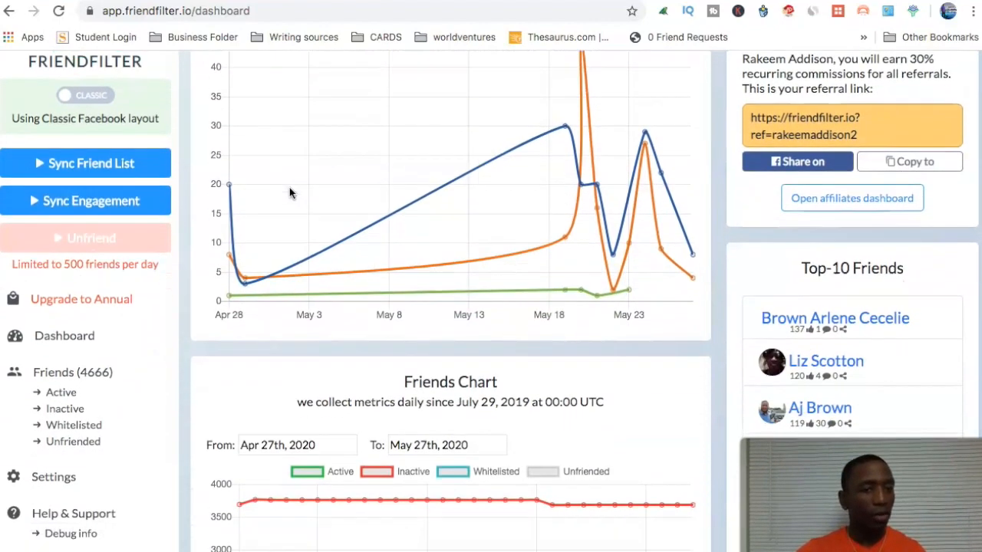
scroll(down, 3)
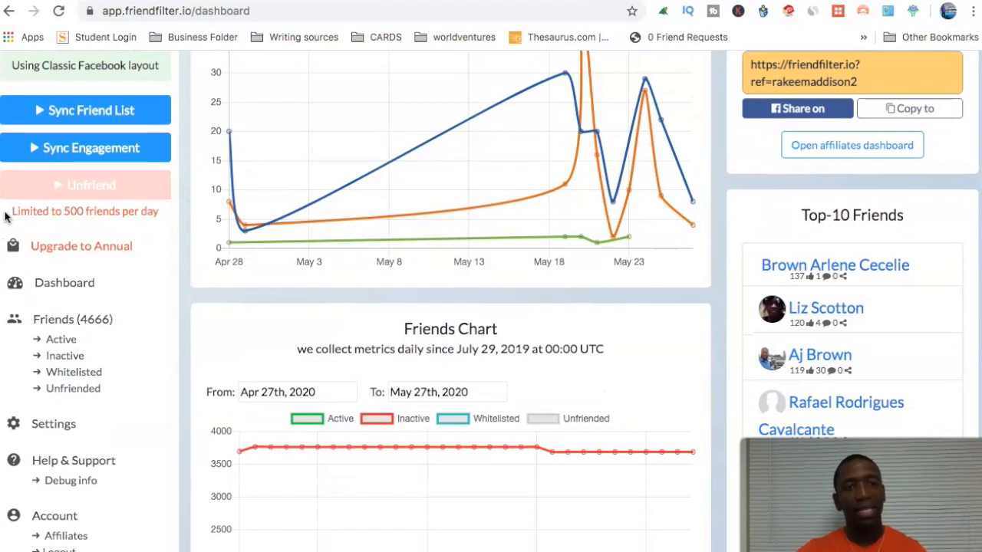
mouse_move(218, 230)
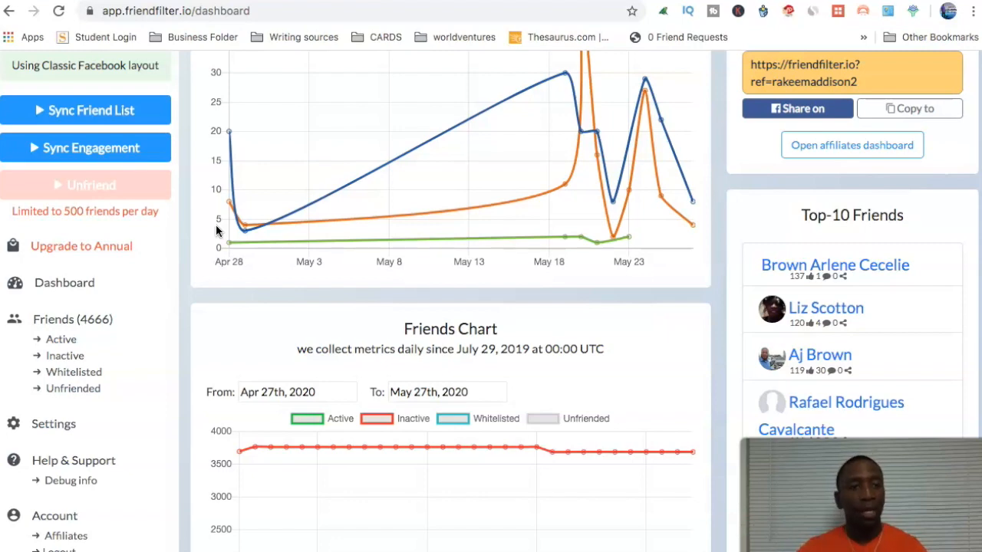
click(58, 319)
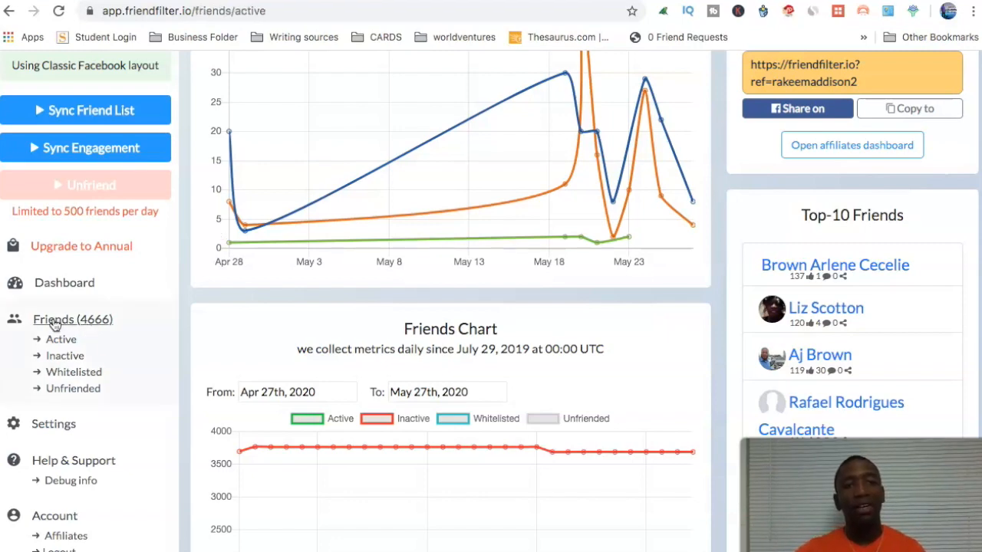
Load the Your Friends page on the Active tab showing 992 active friends.
click(72, 319)
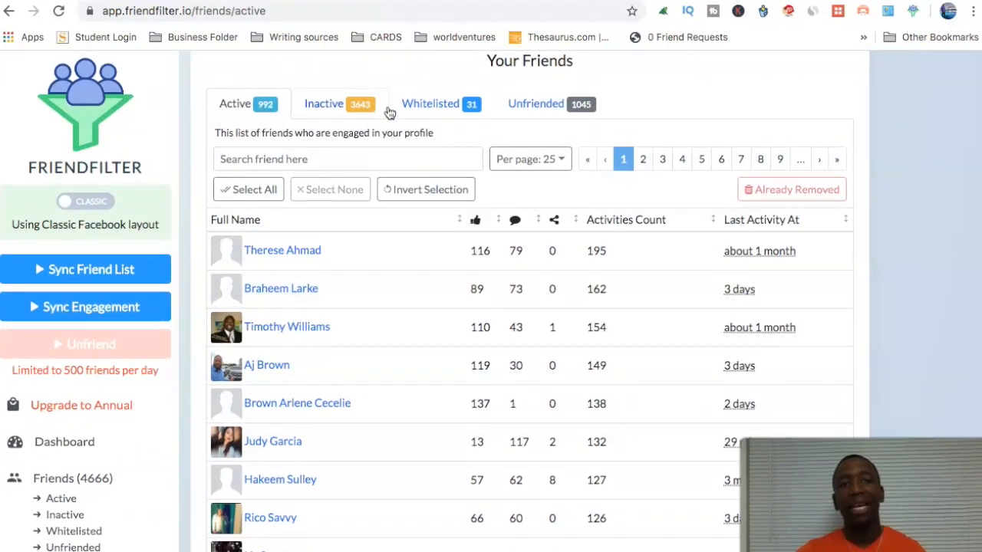
mouse_move(371, 114)
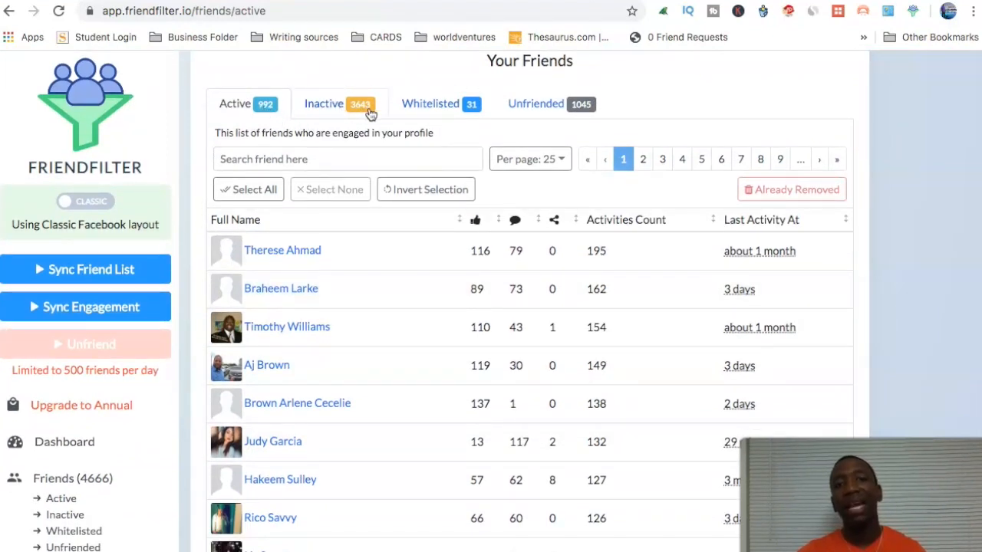
mouse_move(438, 115)
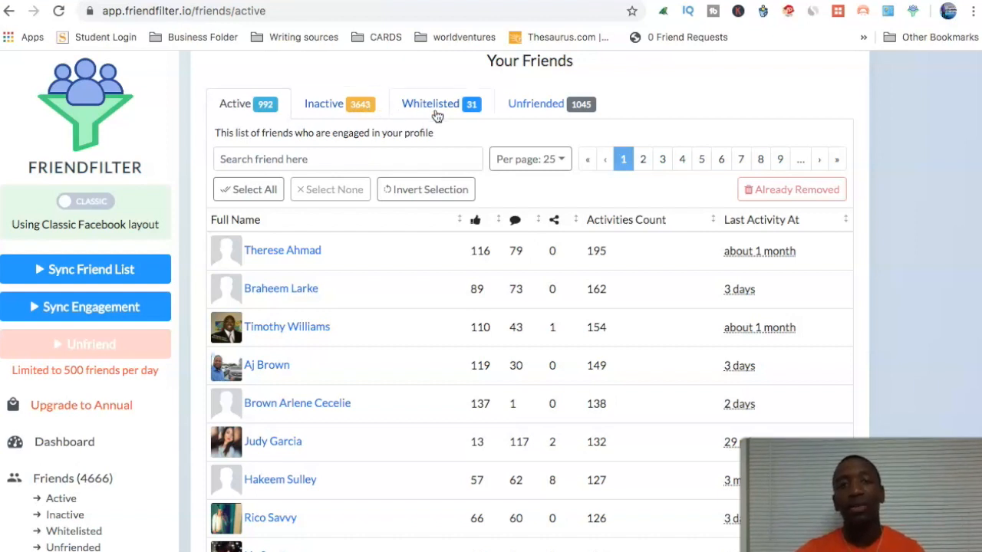
mouse_move(457, 110)
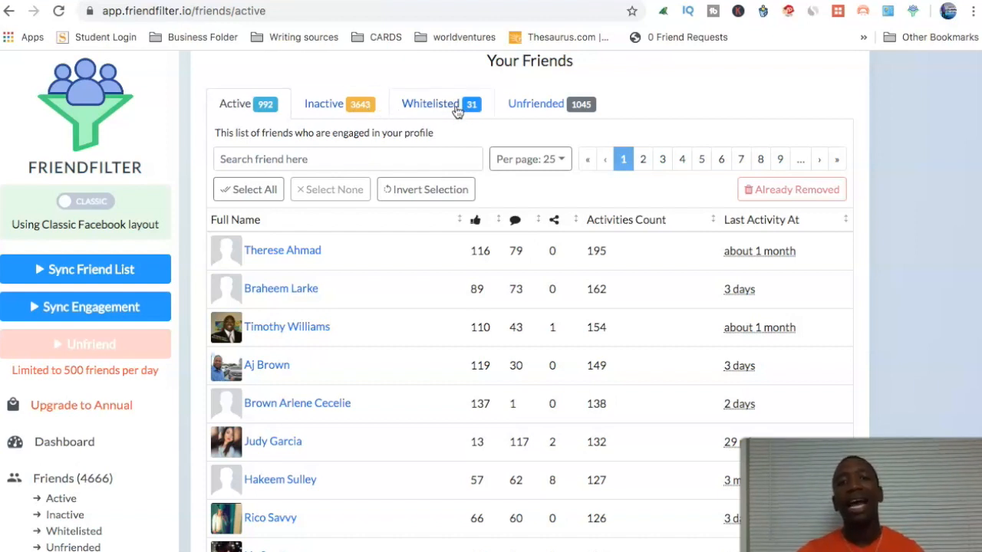
mouse_move(584, 110)
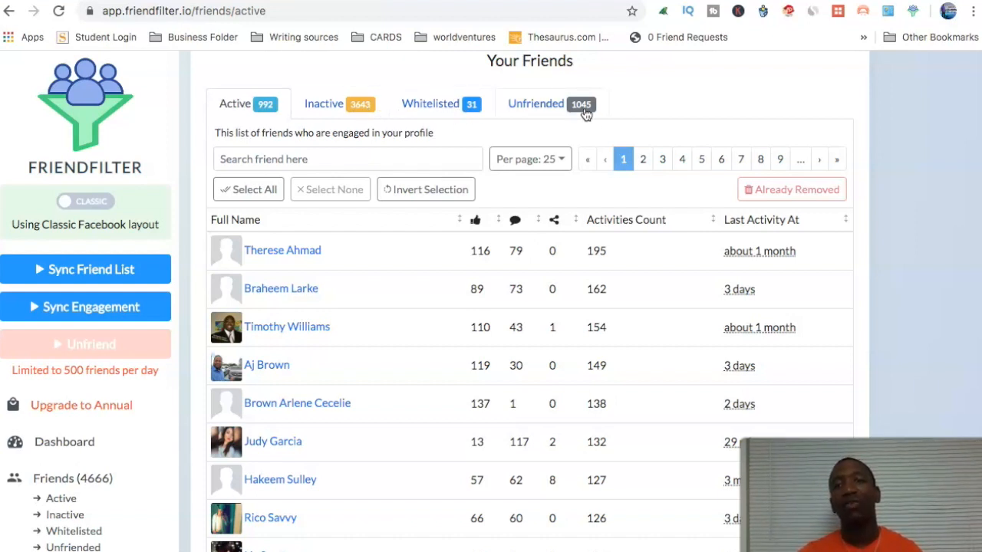
mouse_move(568, 108)
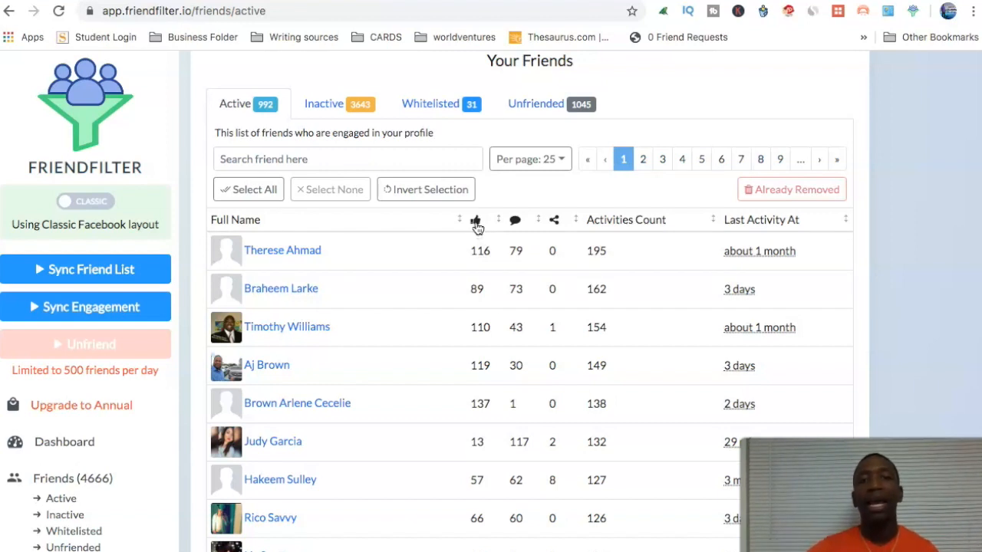
mouse_move(480, 224)
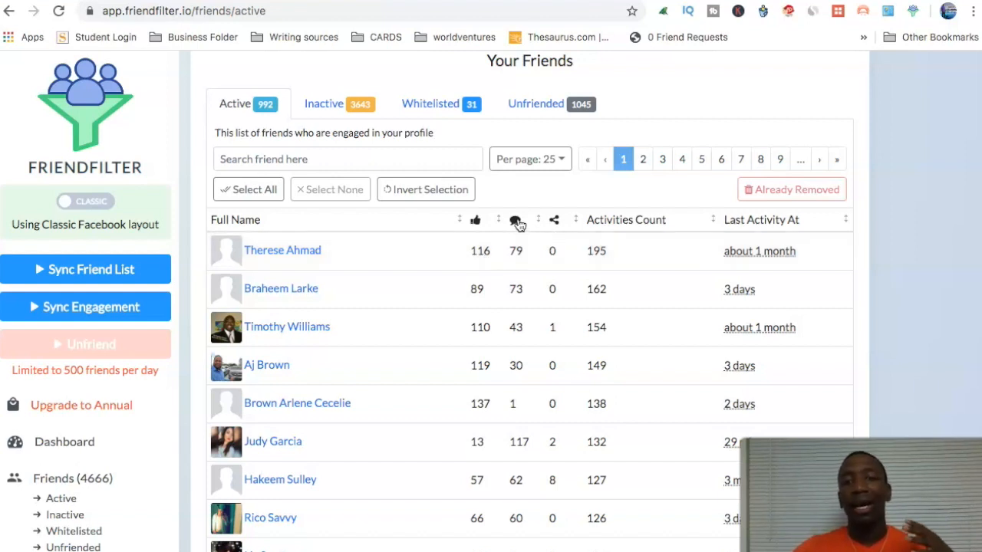
mouse_move(519, 255)
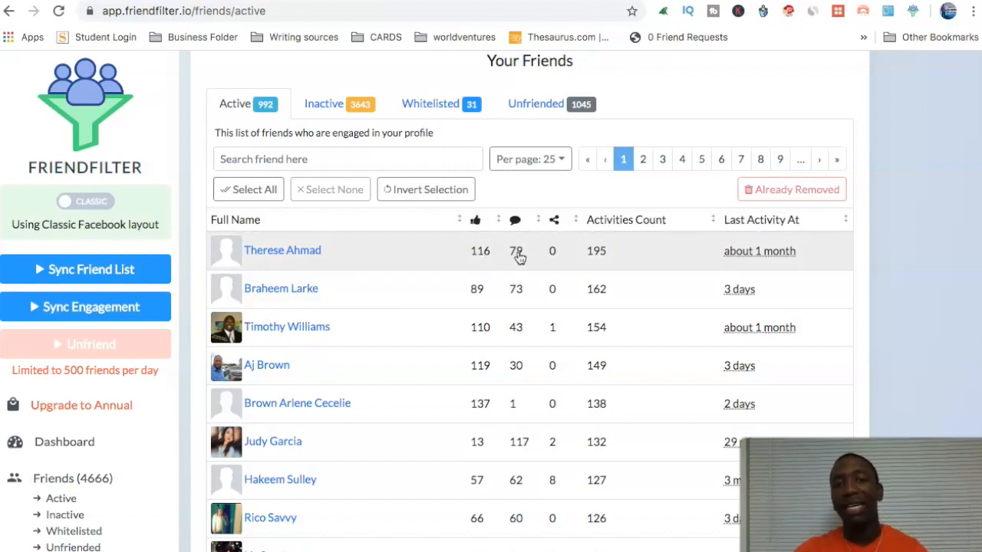
mouse_move(520, 248)
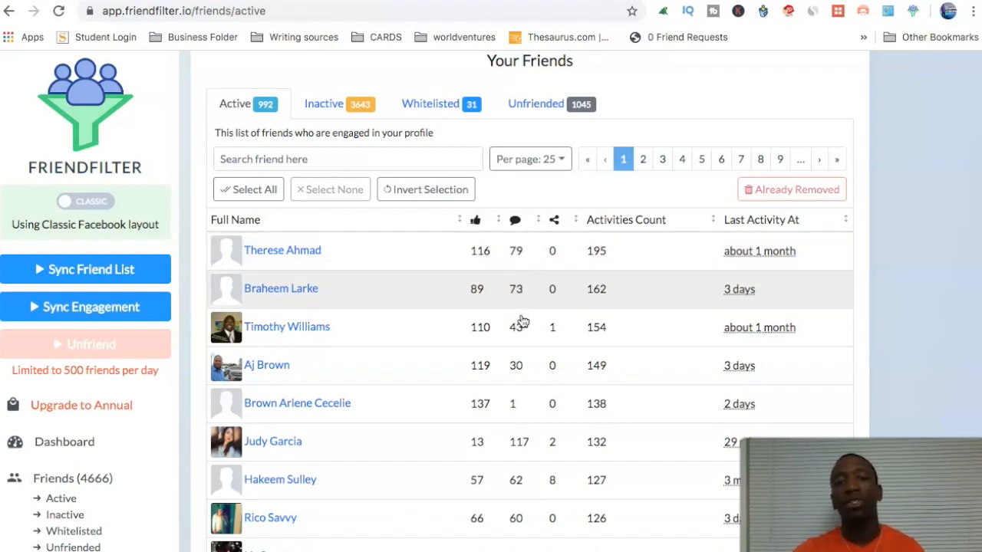
mouse_move(625, 248)
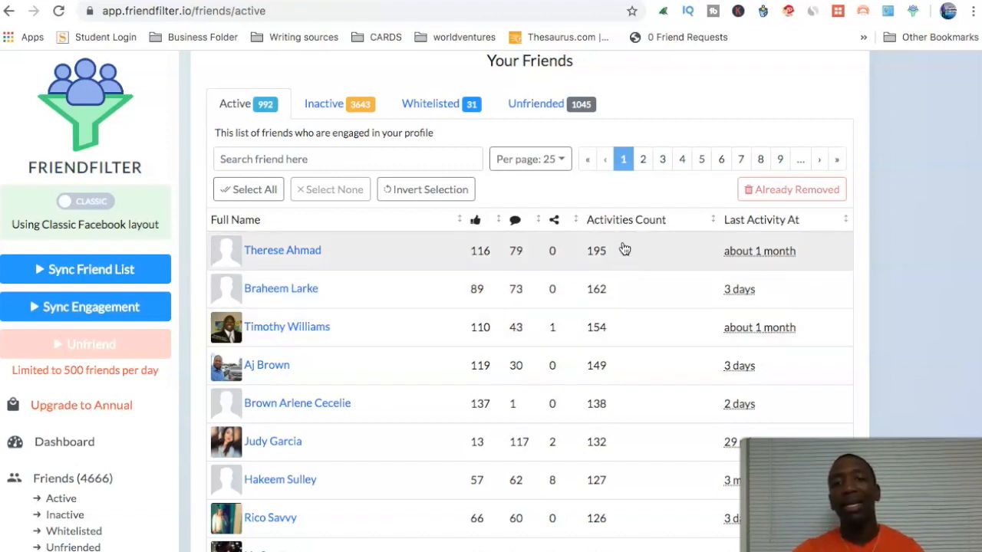
mouse_move(625, 261)
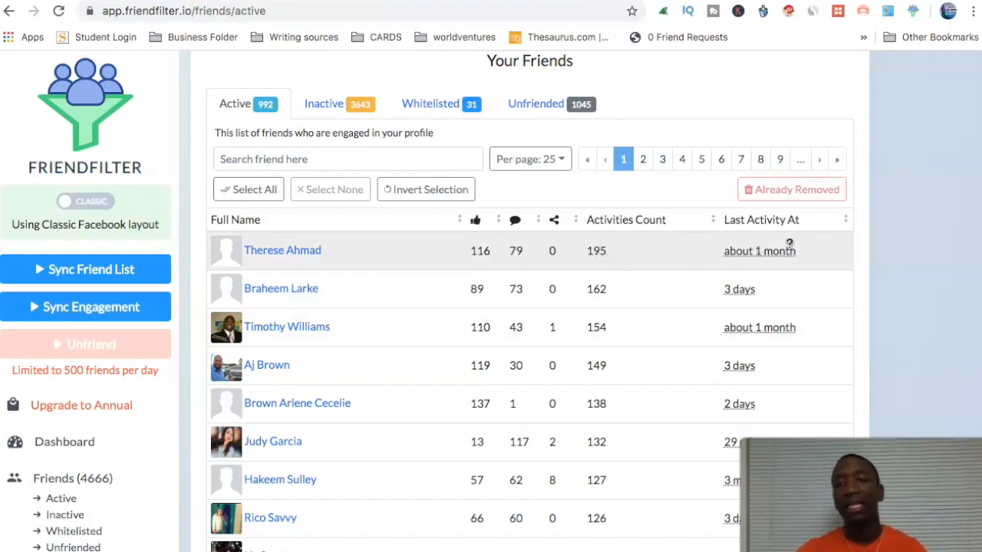
mouse_move(813, 299)
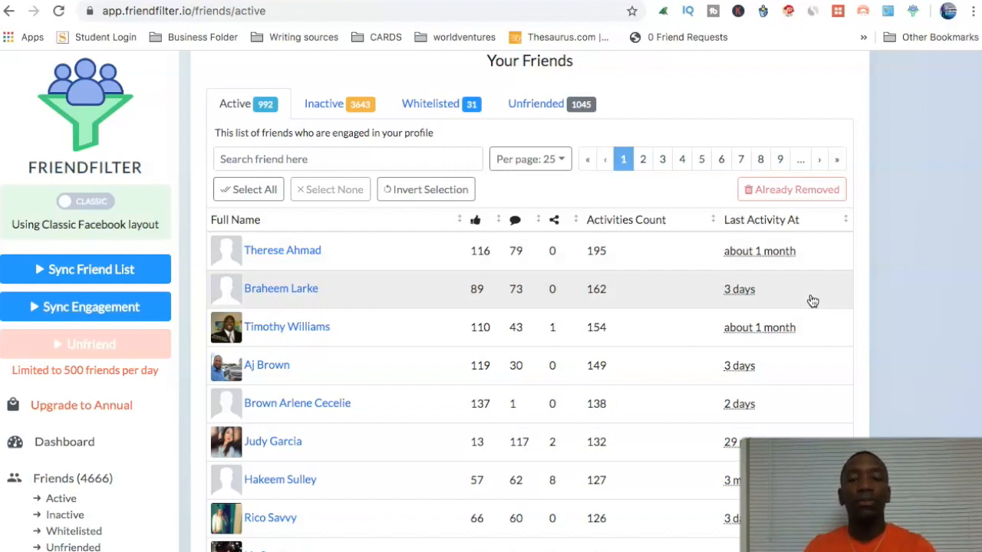
mouse_move(798, 244)
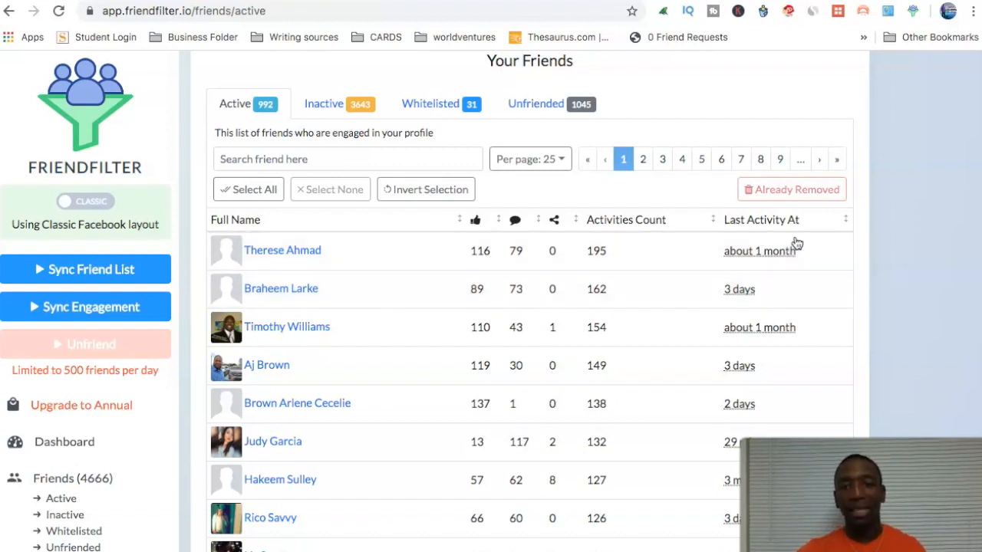
mouse_move(796, 247)
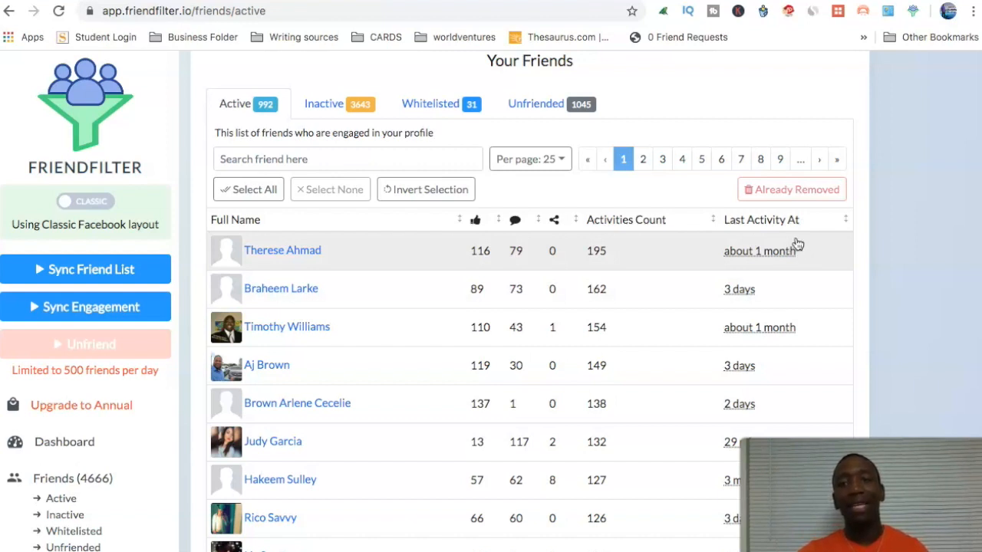
mouse_move(767, 299)
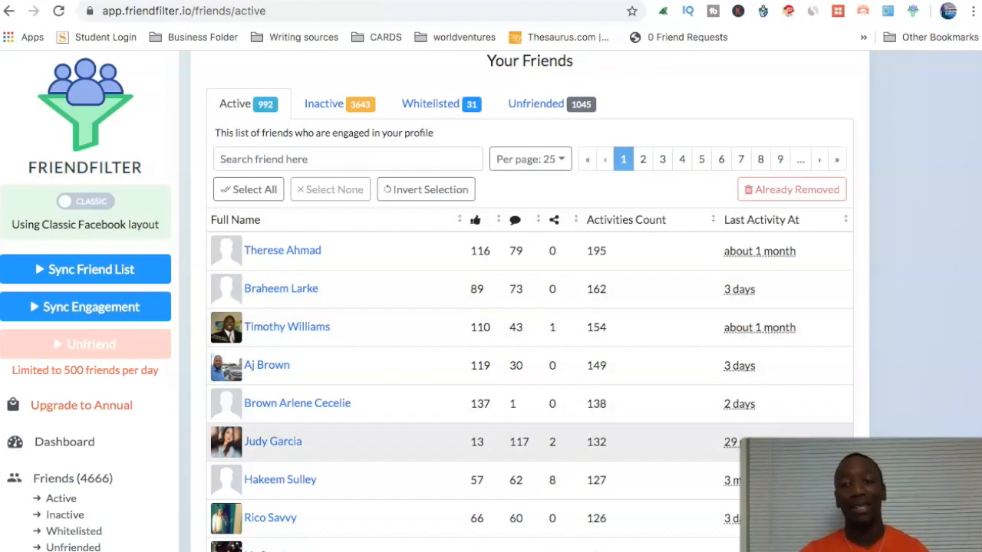
scroll(down, 3)
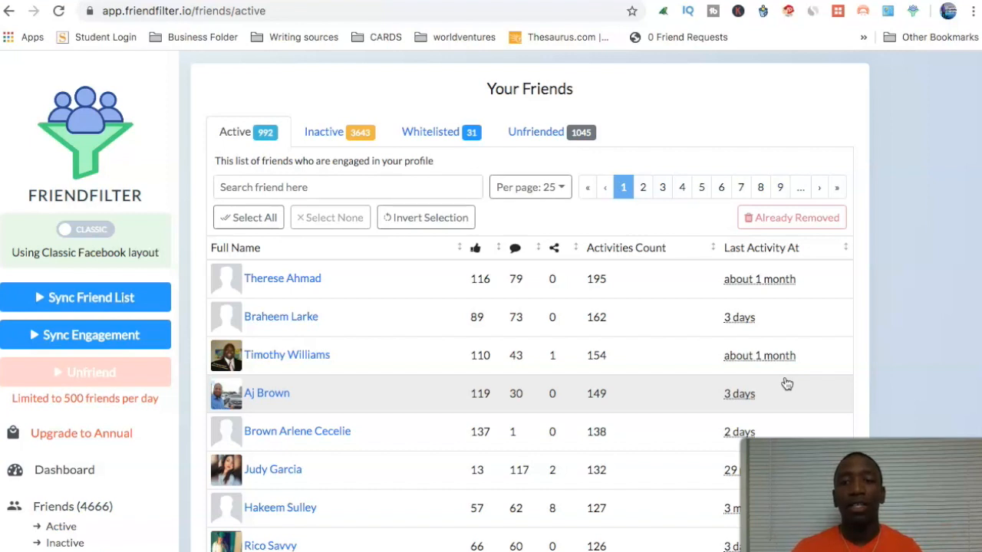
mouse_move(73, 427)
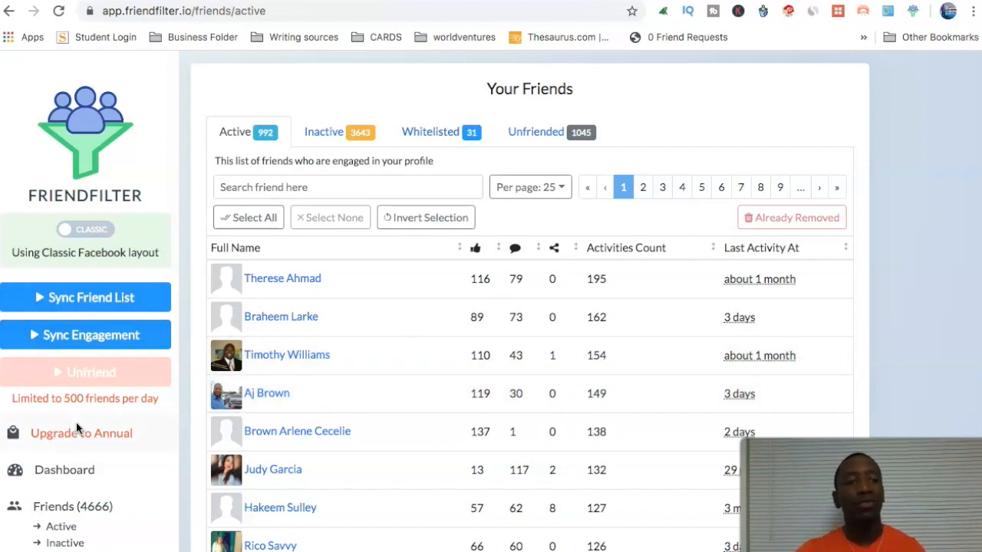
Go to Upgrade to Annual, showing the $8.25/month Pro annual plan purchase page.
click(80, 433)
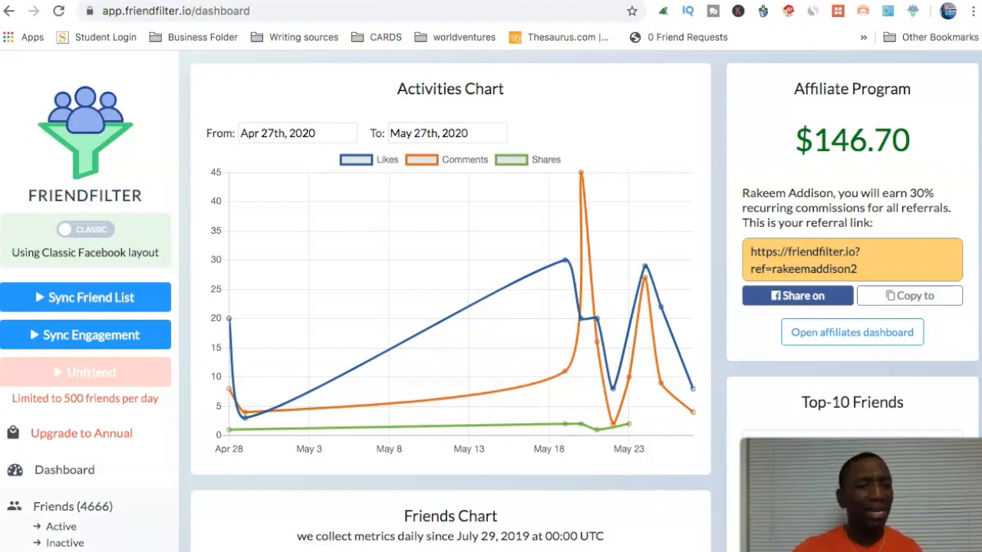
click(80, 433)
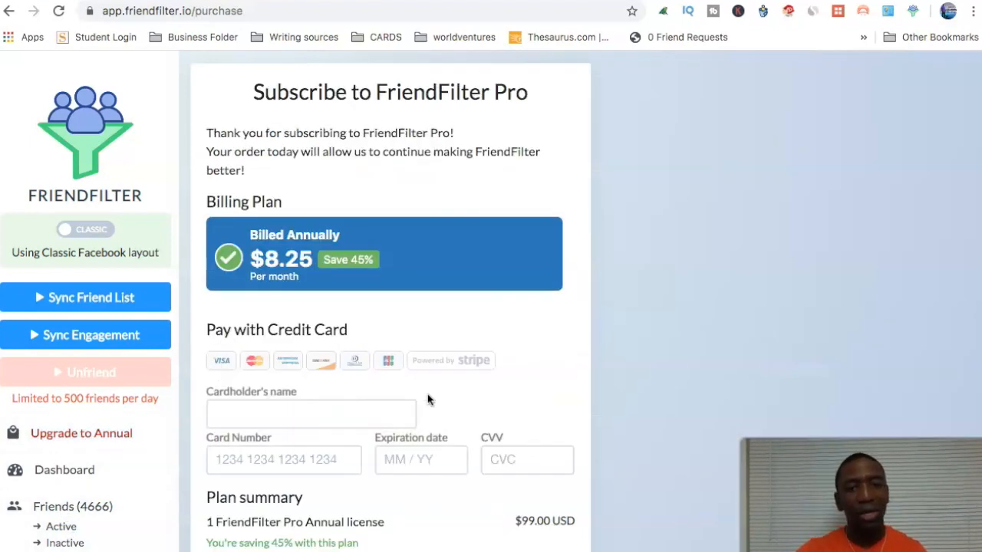
Scroll the purchase page to the $99.00 total, then return to the Dashboard.
scroll(down, 3)
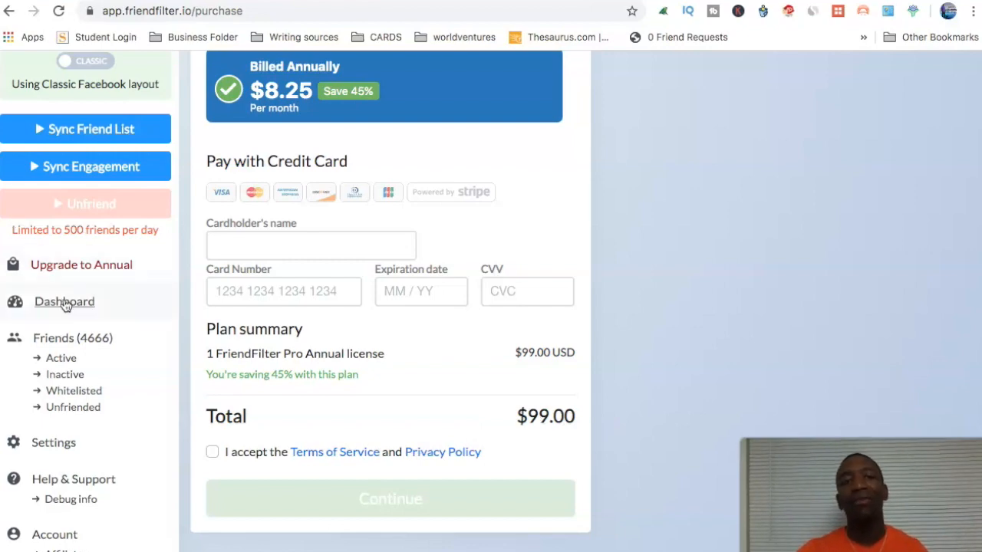
click(64, 301)
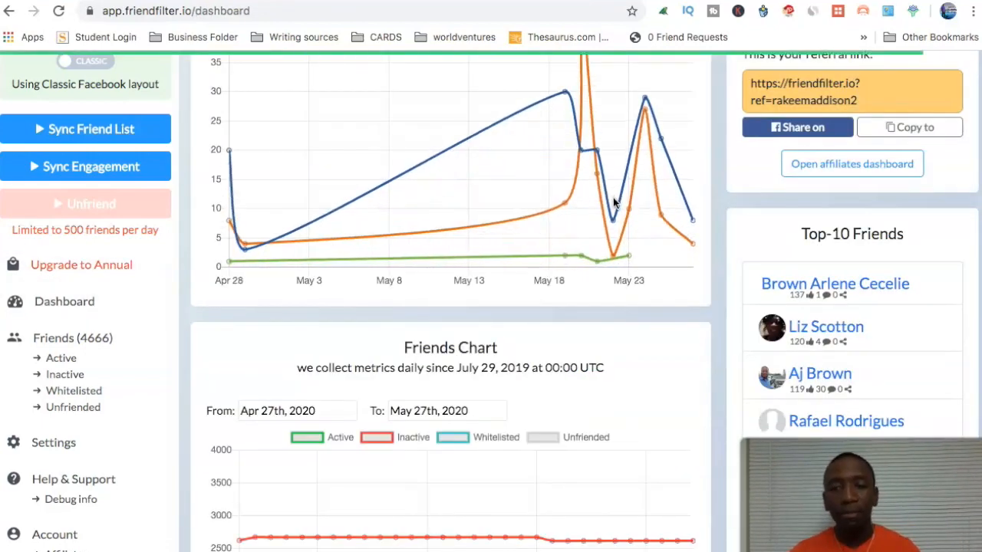